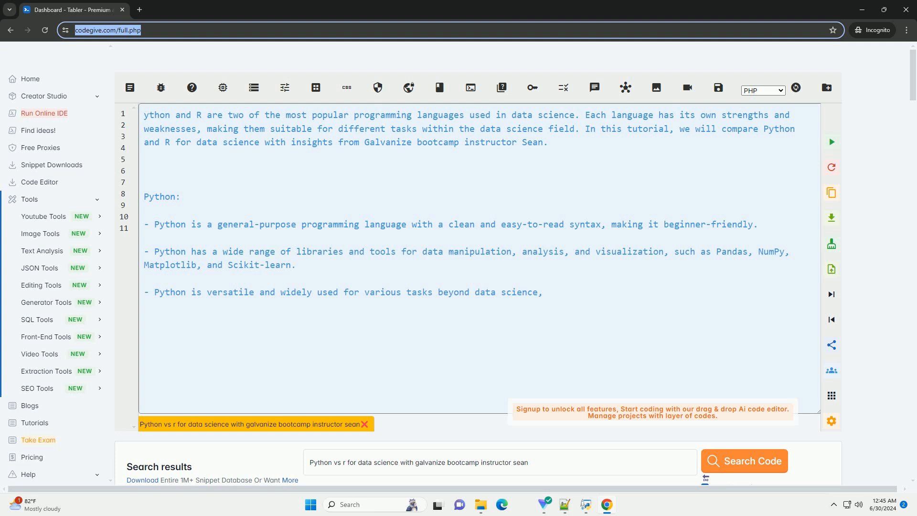
{"action": "type", "text": "such as web development, automation, and artificial intelligence."}
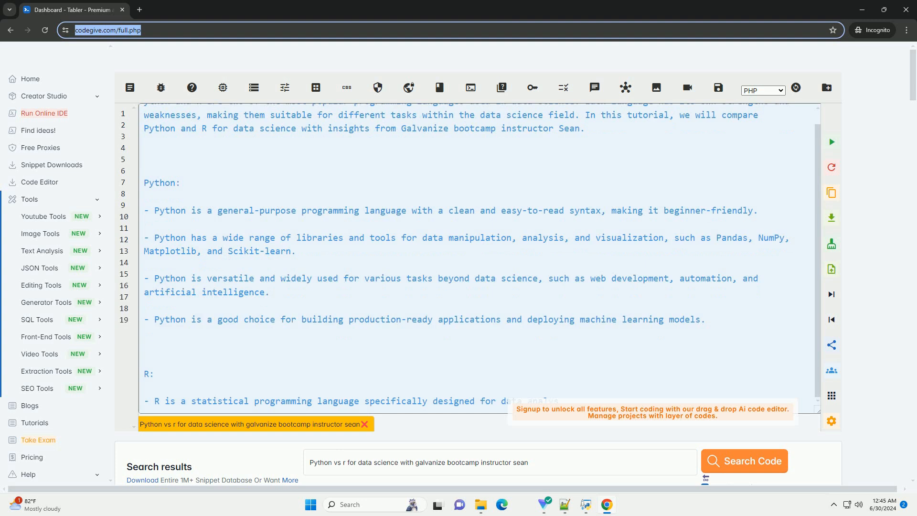
{"action": "scroll", "scroll_direction": "down", "scroll_amount": 3}
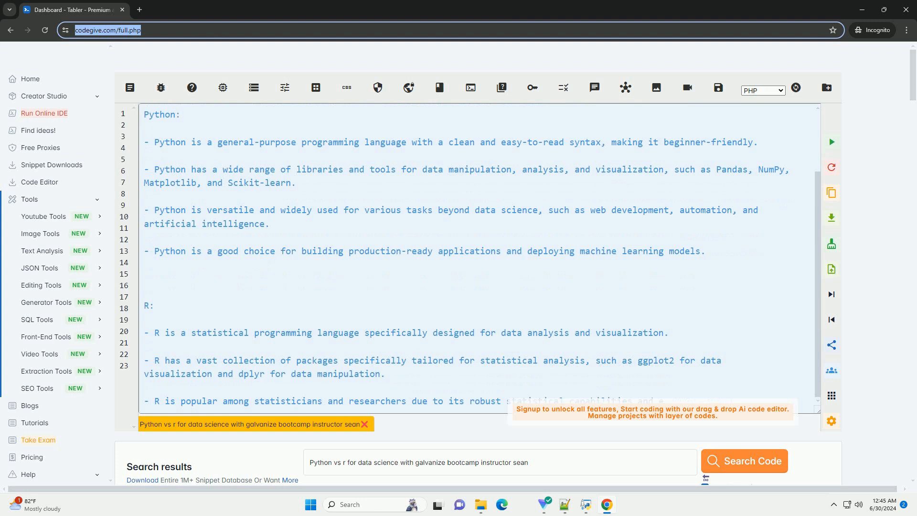
{"action": "scroll", "scroll_direction": "down", "scroll_amount": 3}
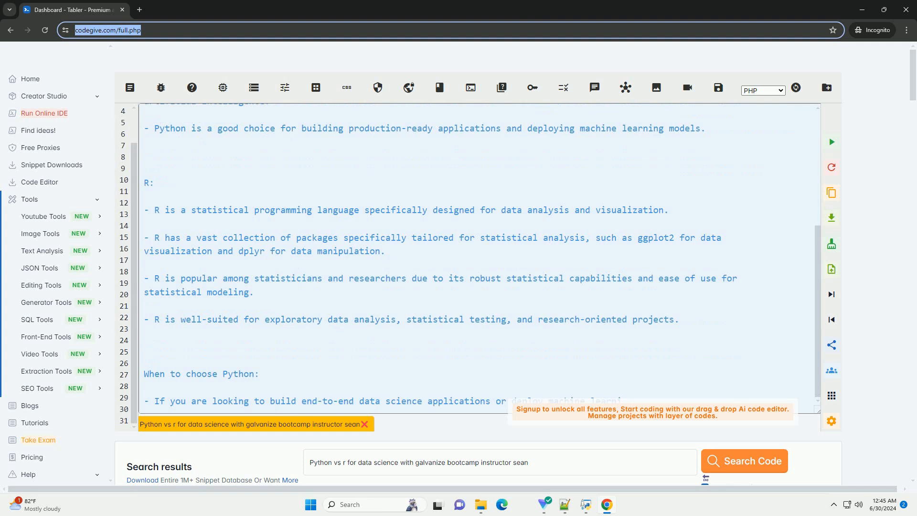
{"action": "scroll", "scroll_direction": "down", "scroll_amount": 3}
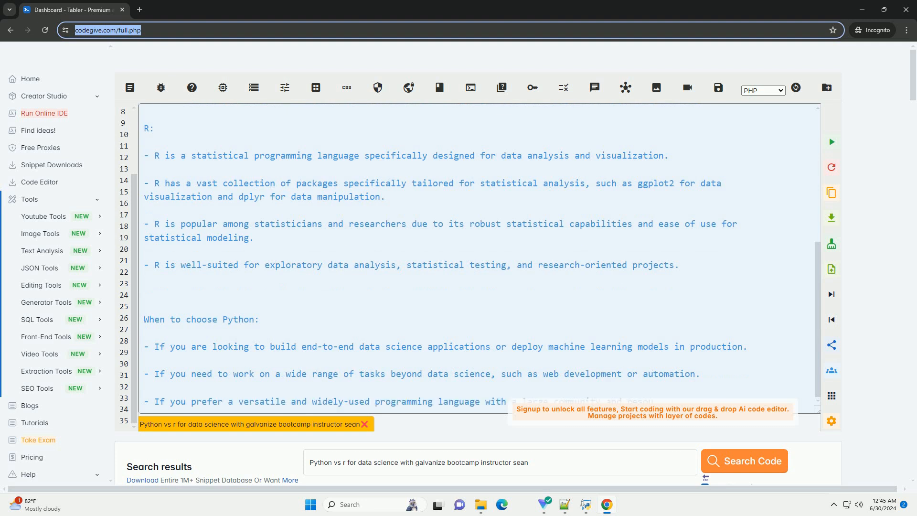
{"action": "scroll", "scroll_direction": "down", "scroll_amount": 3}
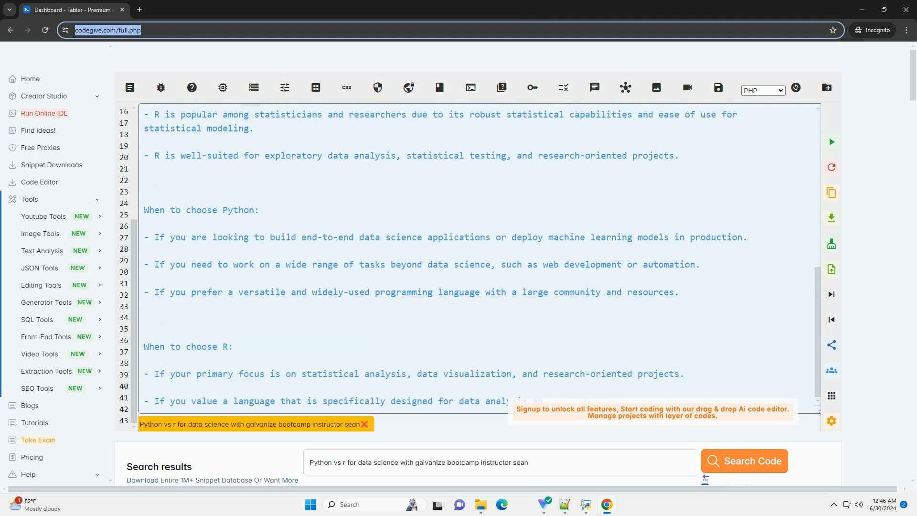
{"action": "scroll", "scroll_direction": "down", "scroll_amount": 3}
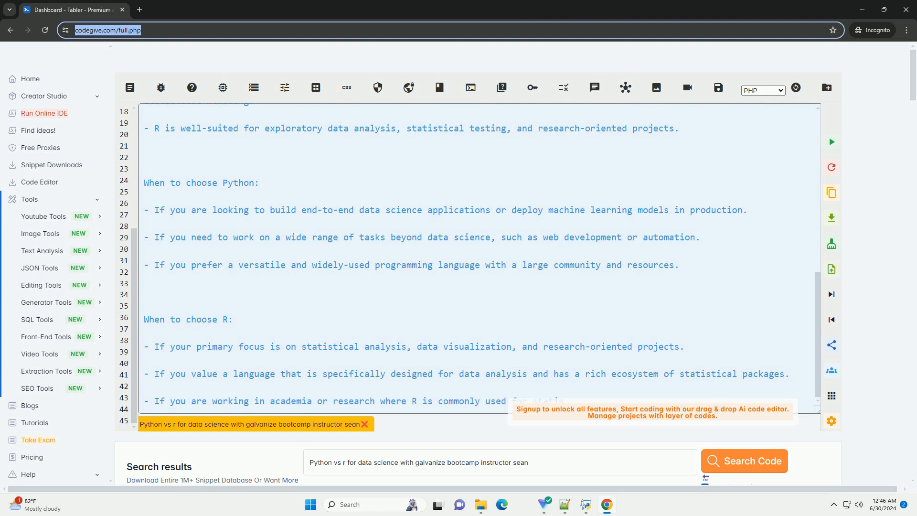
{"action": "scroll", "scroll_direction": "down", "scroll_amount": 3}
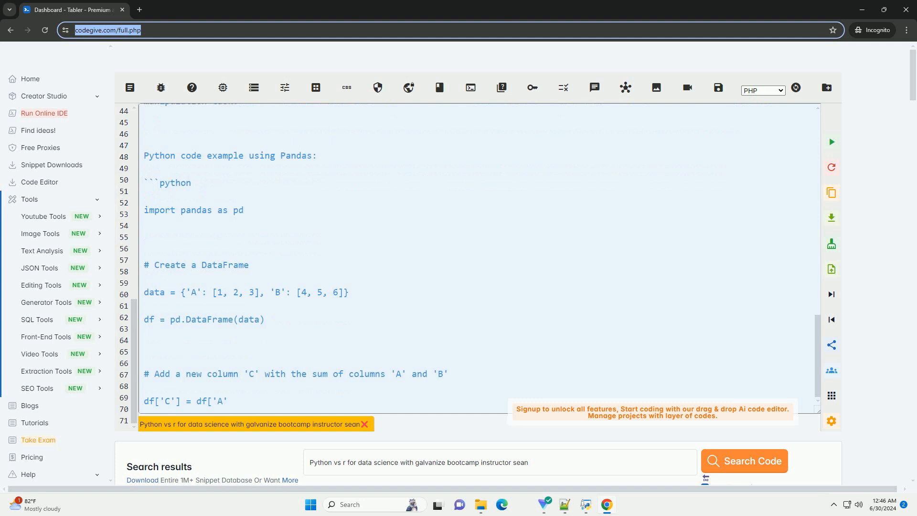
{"action": "scroll", "scroll_direction": "down", "scroll_amount": 3}
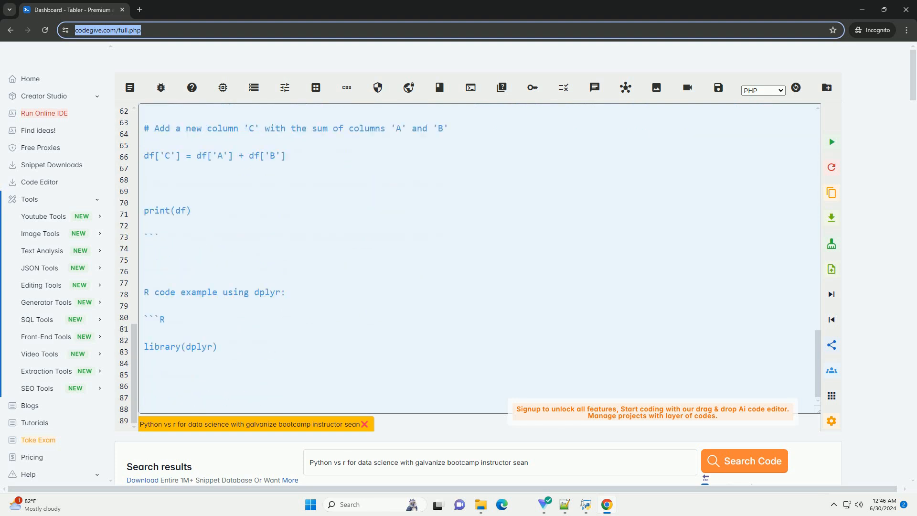
{"action": "scroll", "scroll_direction": "down", "scroll_amount": 3}
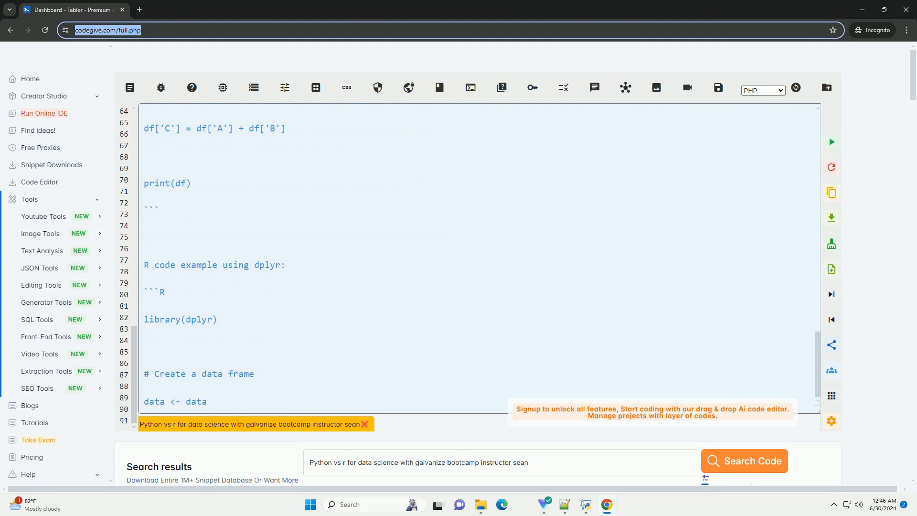
{"action": "type", "text": ".frame(A = c(1, 2, 3), B = c(4, 5, 6)"}
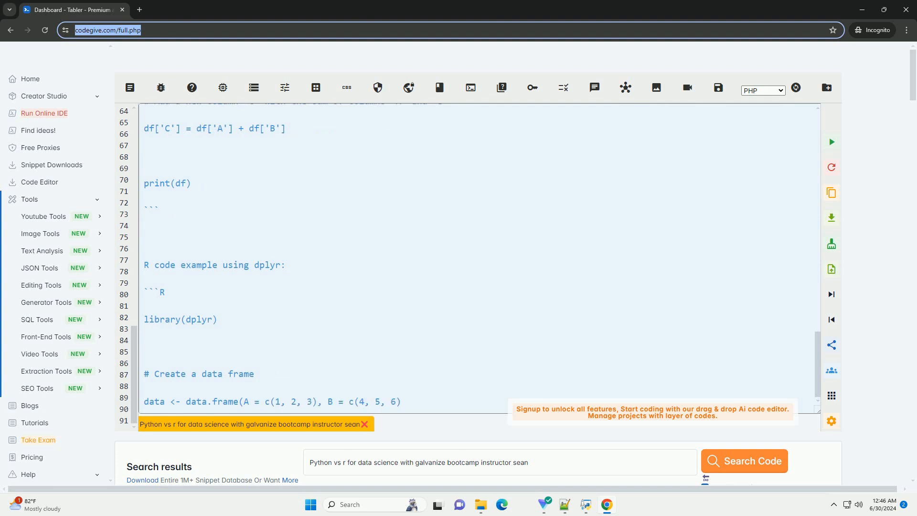
{"action": "scroll", "scroll_direction": "down", "scroll_amount": 3}
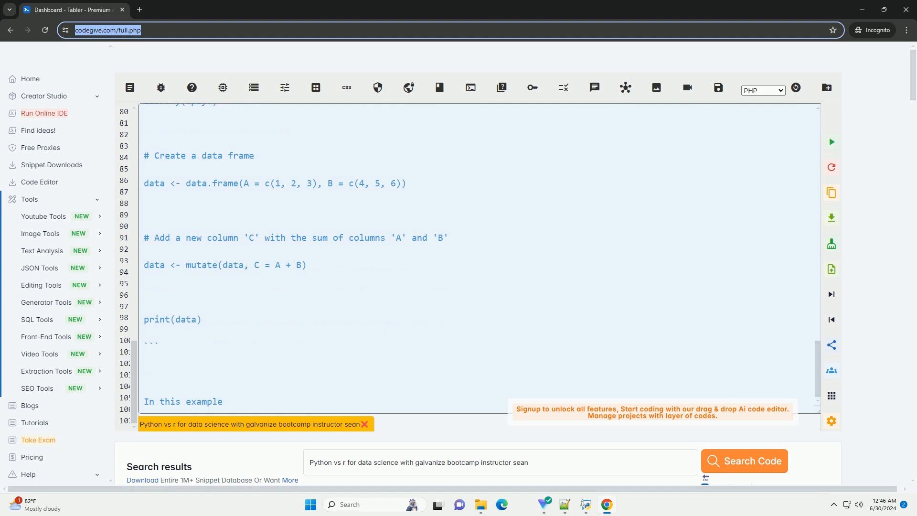
{"action": "type", "text": ", you can see the differenc"}
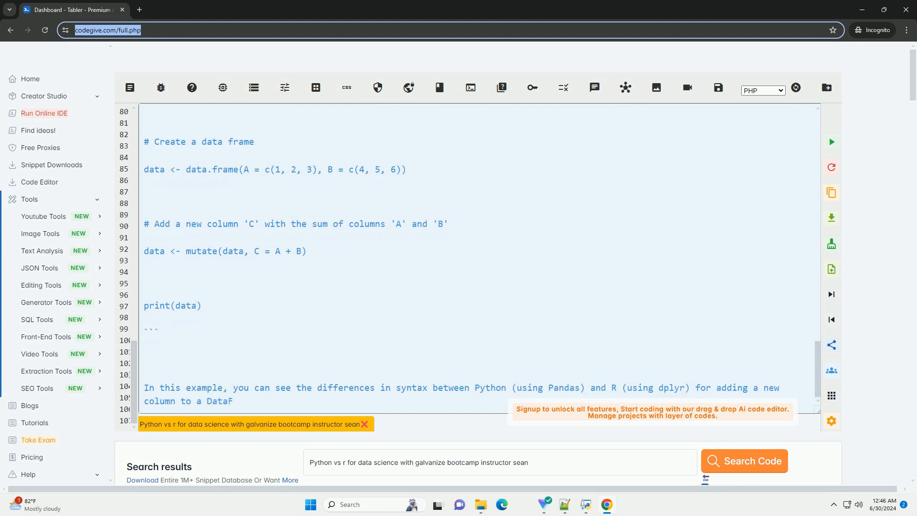
{"action": "scroll", "scroll_direction": "down", "scroll_amount": 3}
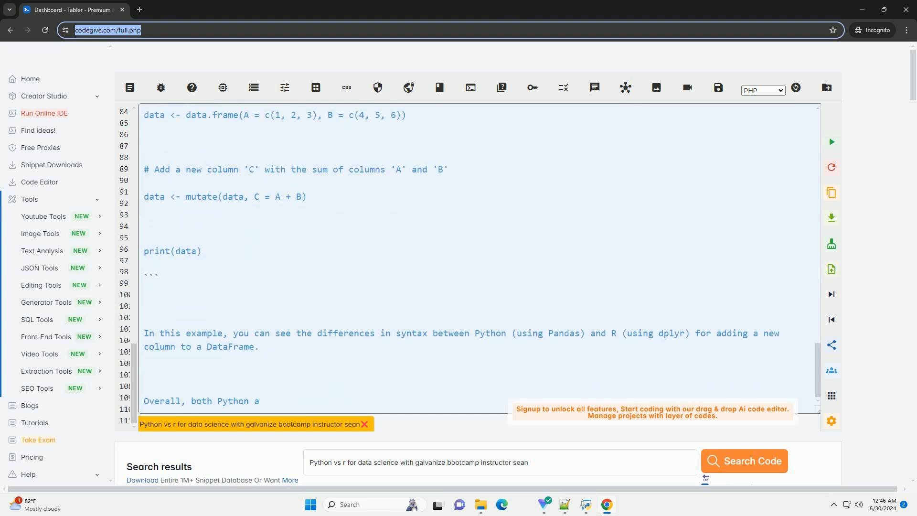
{"action": "type", "text": "and R have their own strengths"}
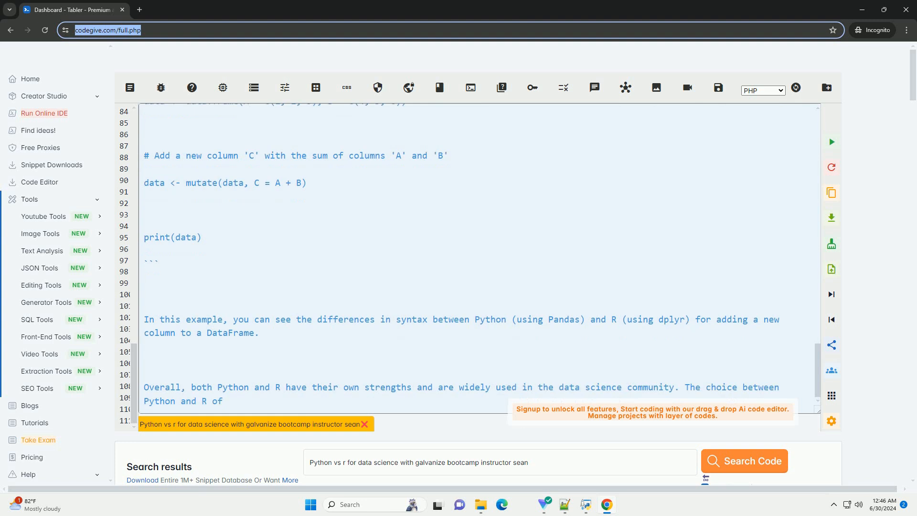
{"action": "type", "text": "often depends on the specific requirements of your project and your personal preferences."}
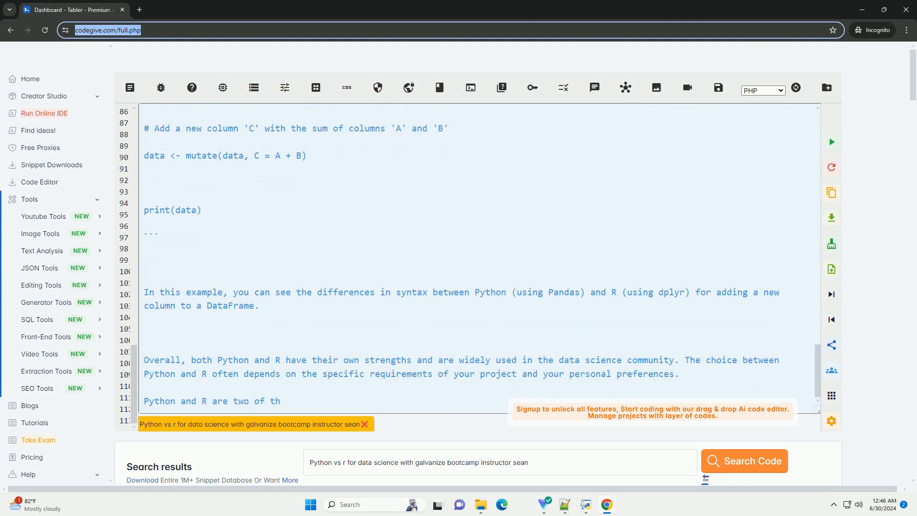
{"action": "type", "text": "e most popular programming lan"}
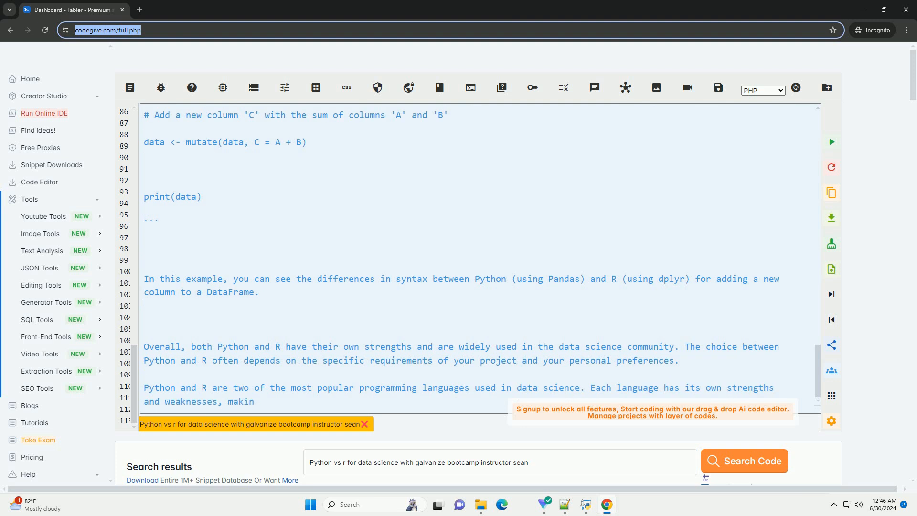
{"action": "type", "text": "g them suitable for different tasks within the d"}
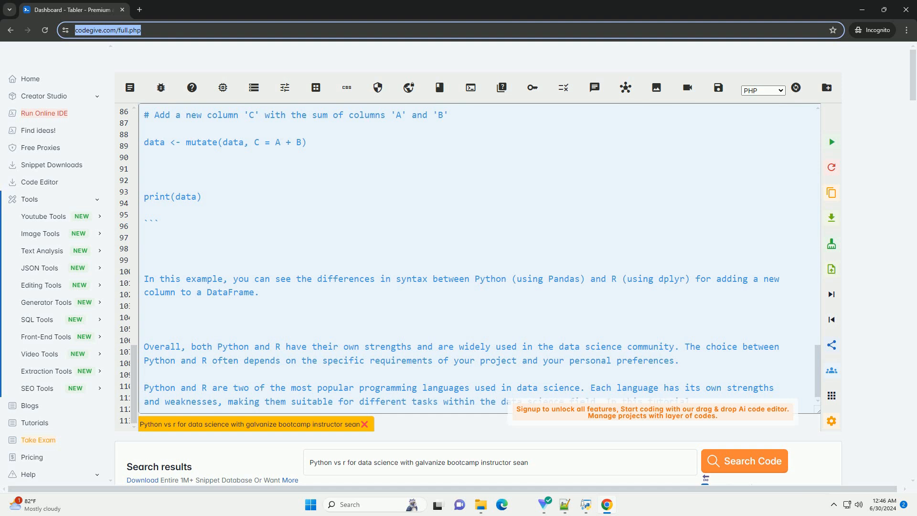
{"action": "scroll", "scroll_direction": "down", "scroll_amount": 3}
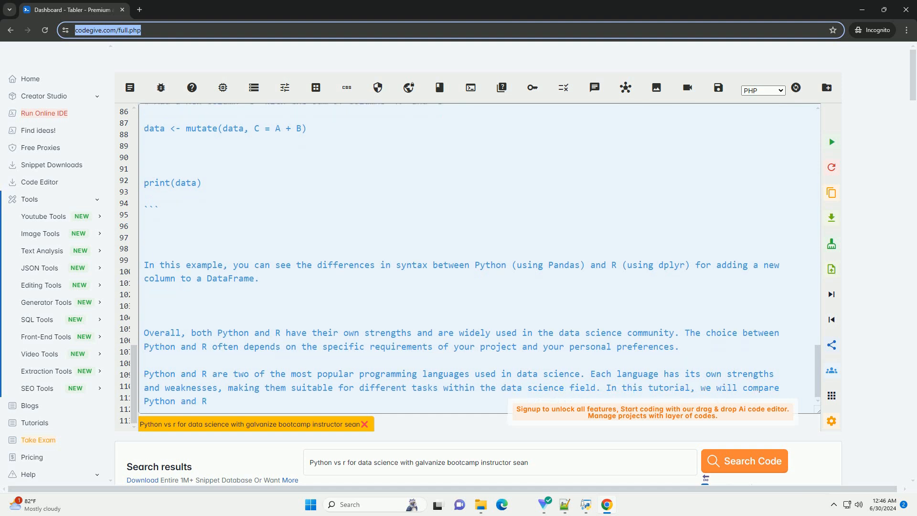
{"action": "type", "text": "for data science with insights from Galvanize bootcamp"}
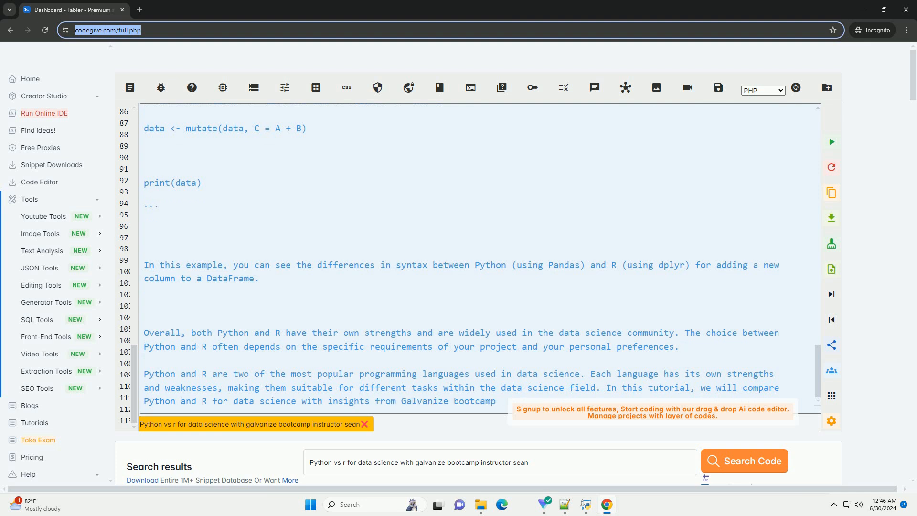
{"action": "scroll", "scroll_direction": "down", "scroll_amount": 3}
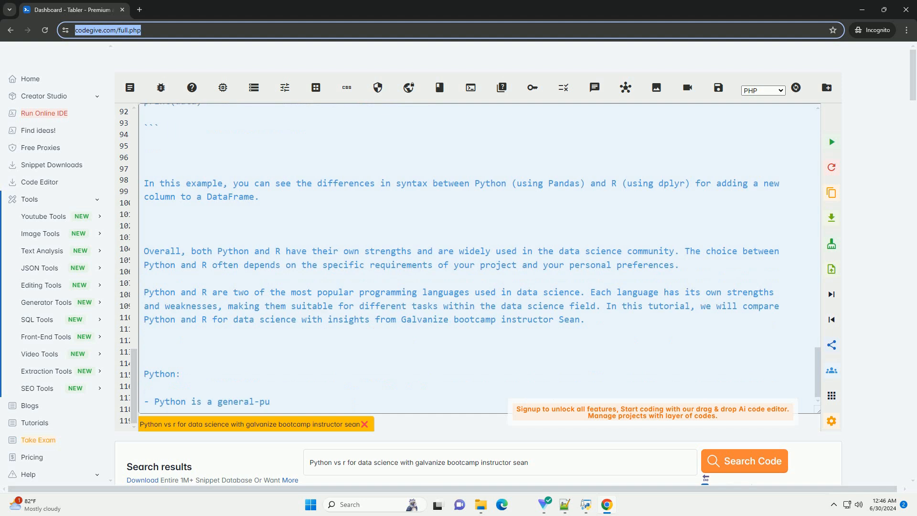
{"action": "type", "text": "rpose programming language with a clean and easy-to-read syntax, making i"}
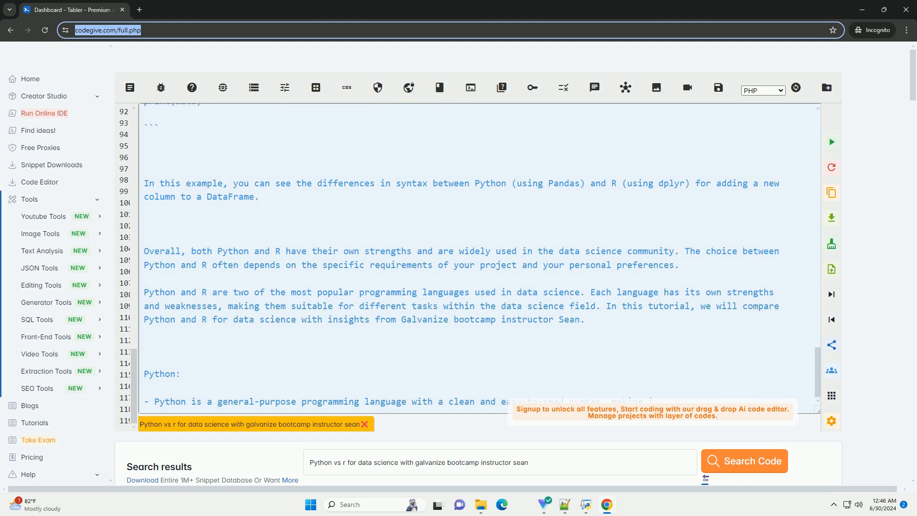
{"action": "scroll", "scroll_direction": "down", "scroll_amount": 3}
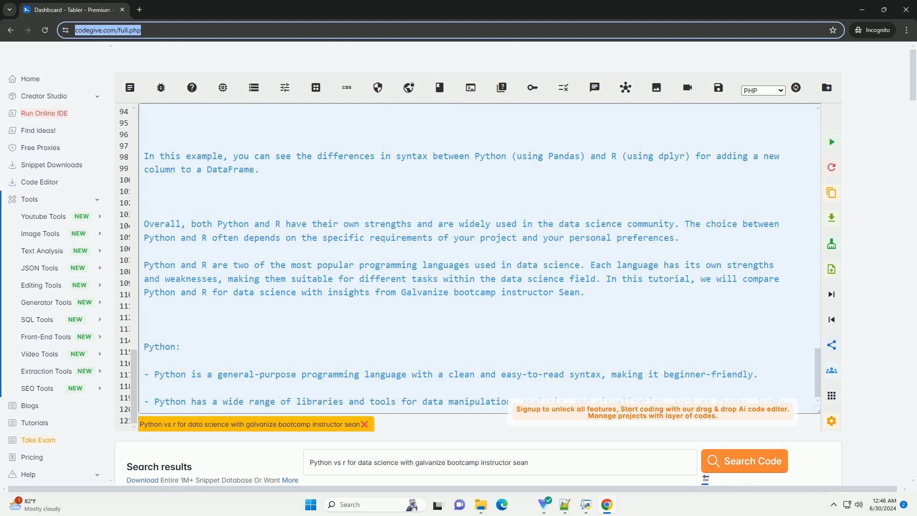
{"action": "scroll", "scroll_direction": "down", "scroll_amount": 3}
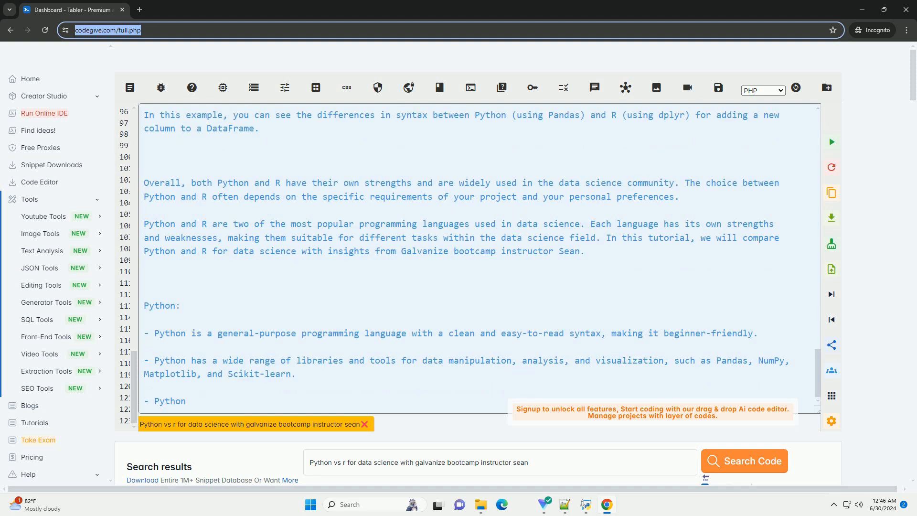
{"action": "type", "text": "is versatile and widely"}
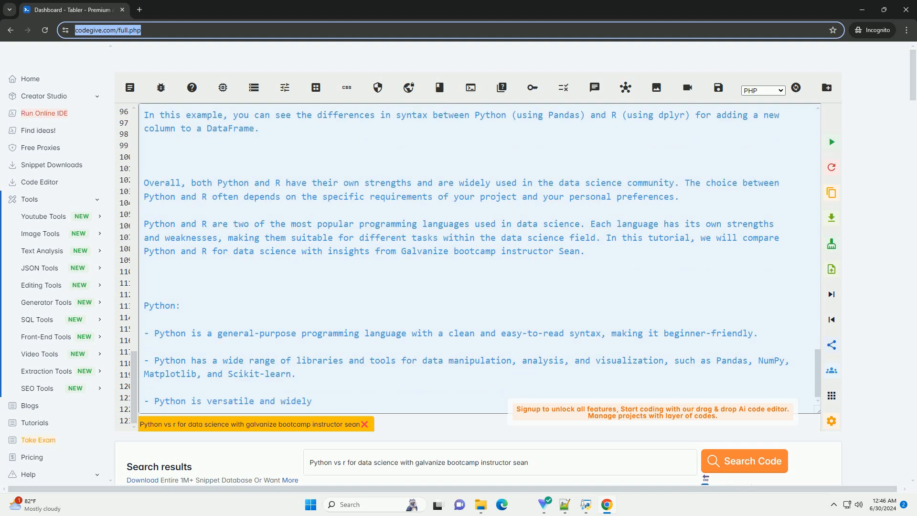
{"action": "type", "text": "used for various tasks"}
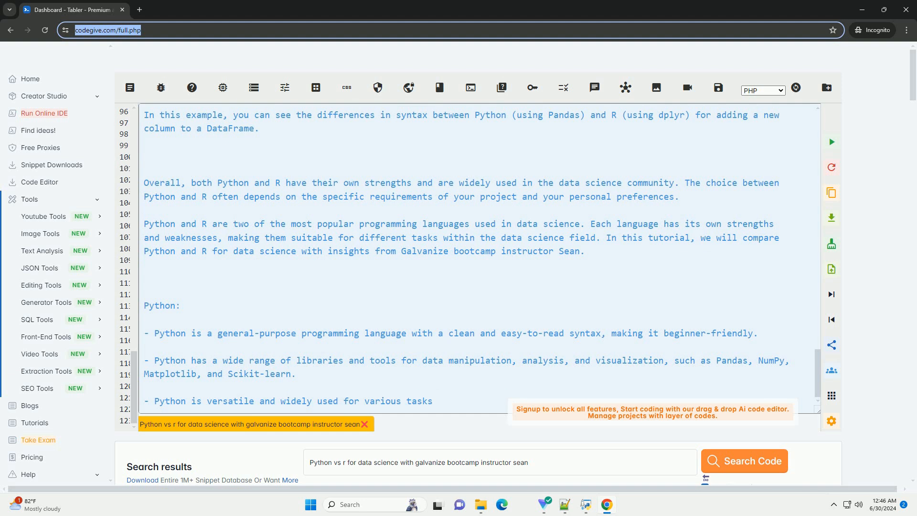
{"action": "type", "text": "beyond data science, such as web development, automation, and ar"}
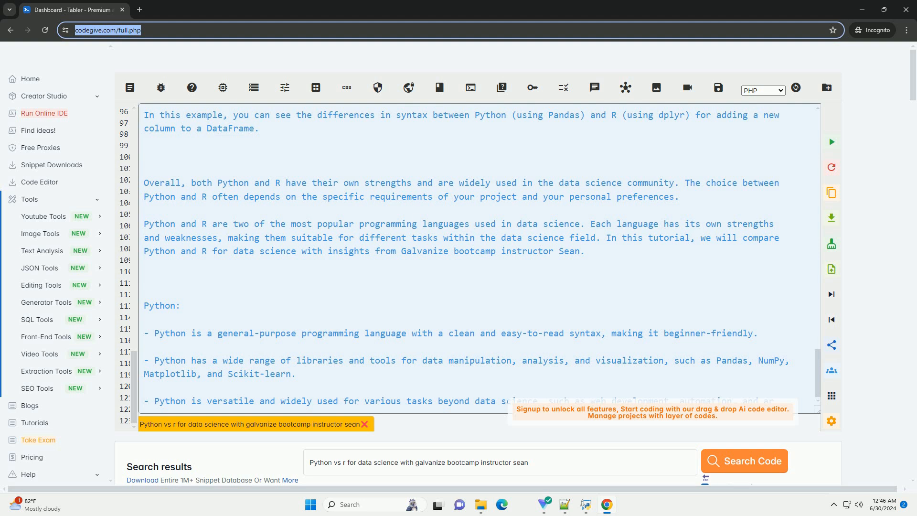
{"action": "scroll", "scroll_direction": "down", "scroll_amount": 3}
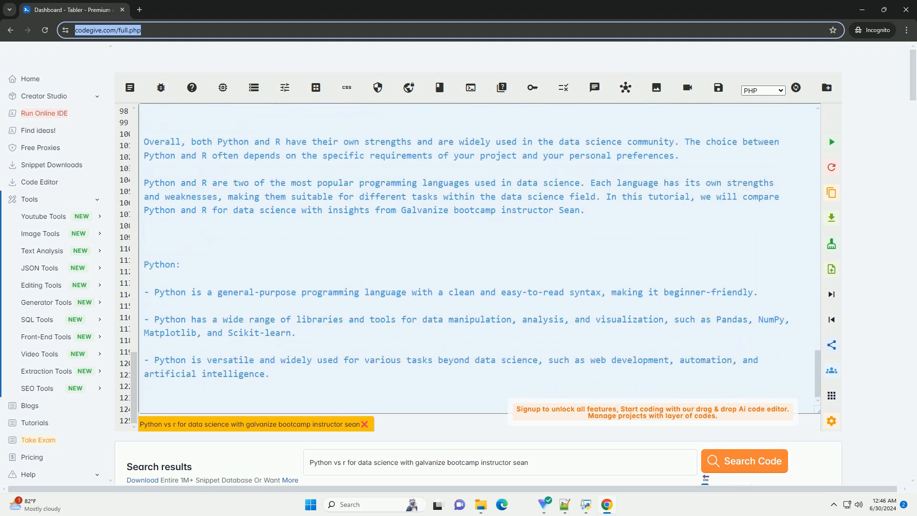
{"action": "type", "text": "- Python is a good choice for building production-ready applications and deploying machine lear"}
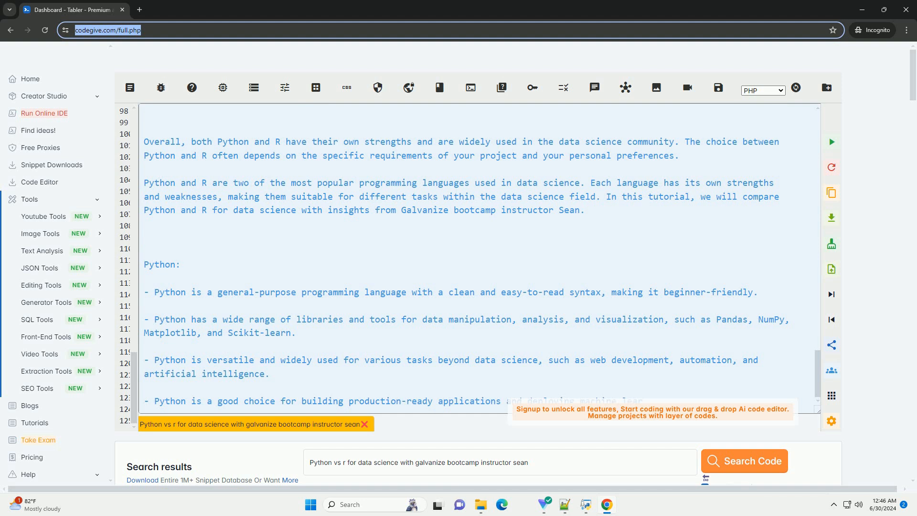
{"action": "scroll", "scroll_direction": "down", "scroll_amount": 3}
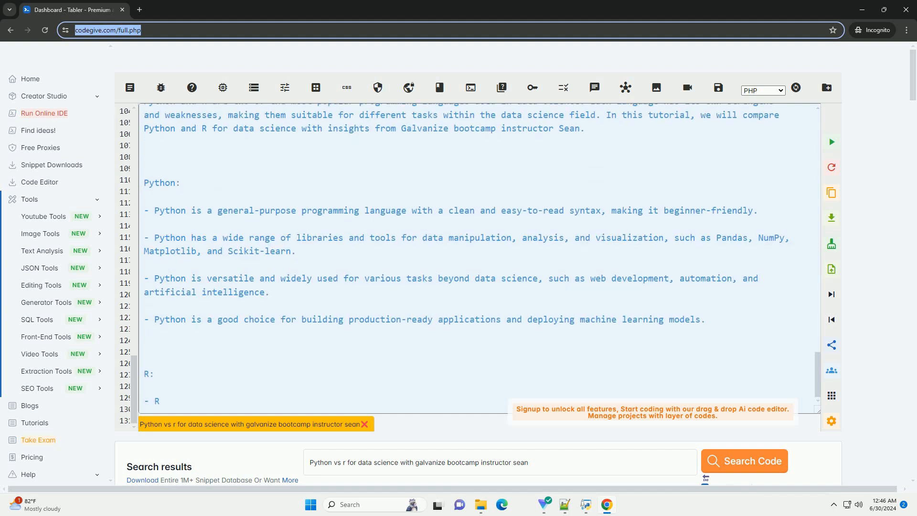
{"action": "type", "text": "is a statistical programming language specifically designed for data analysis and visualization."}
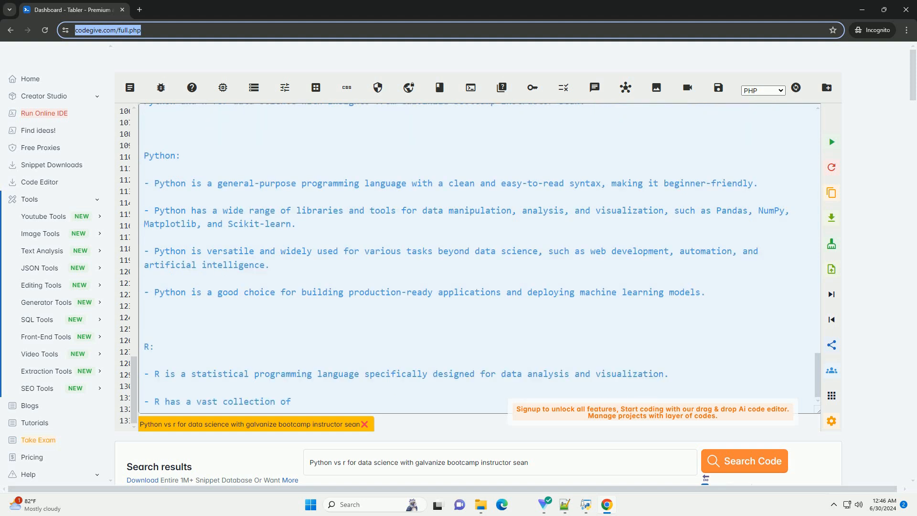
{"action": "type", "text": "packages specifically tailored for statistical analysis, such as ggplot2 for data"}
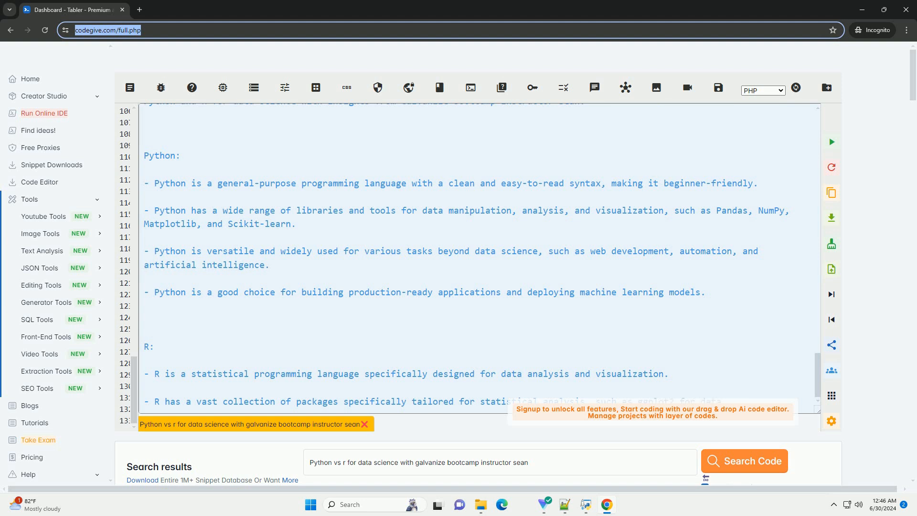
{"action": "scroll", "scroll_direction": "down", "scroll_amount": 3}
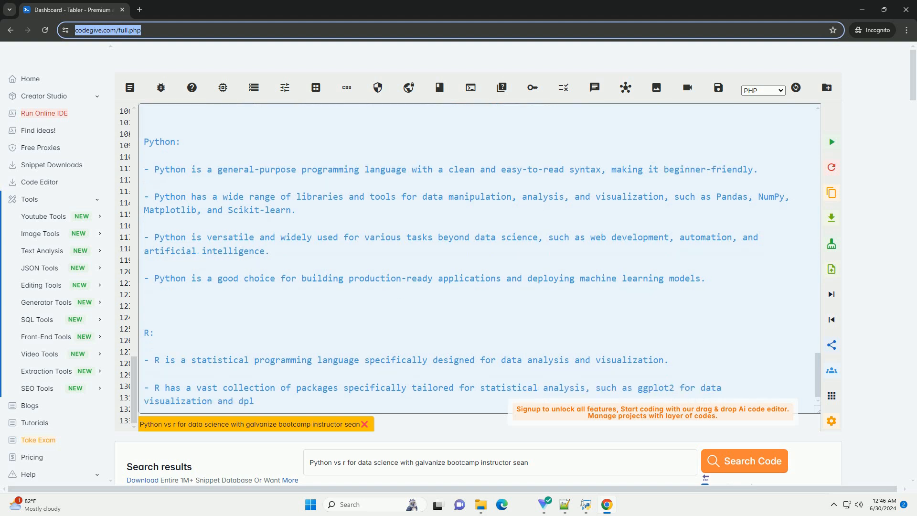